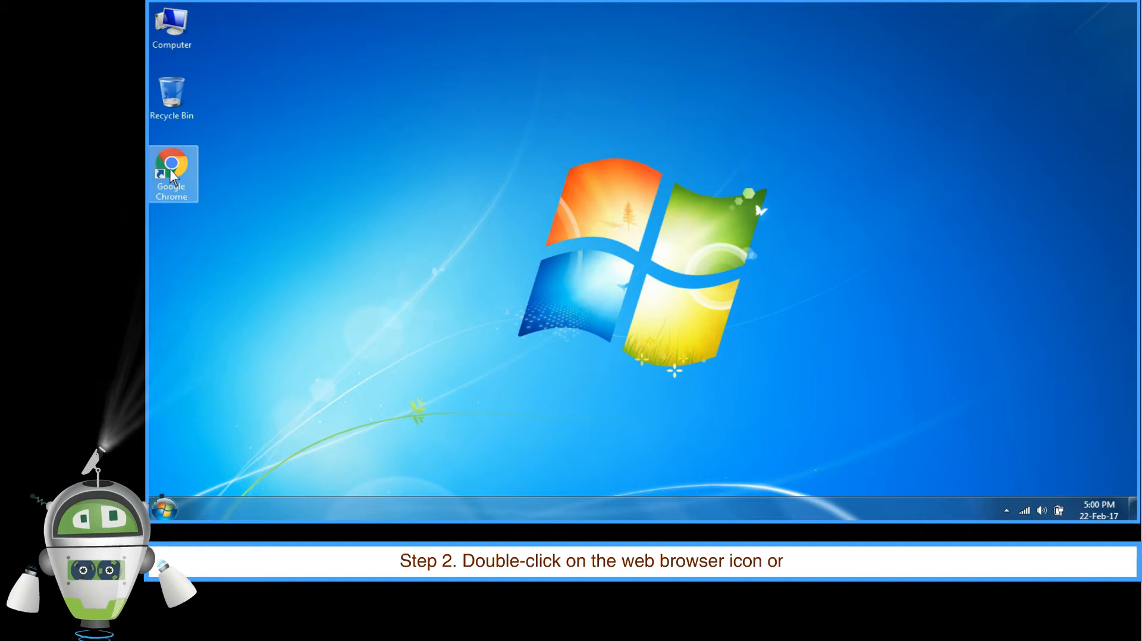
pyautogui.doubleClick(171, 168)
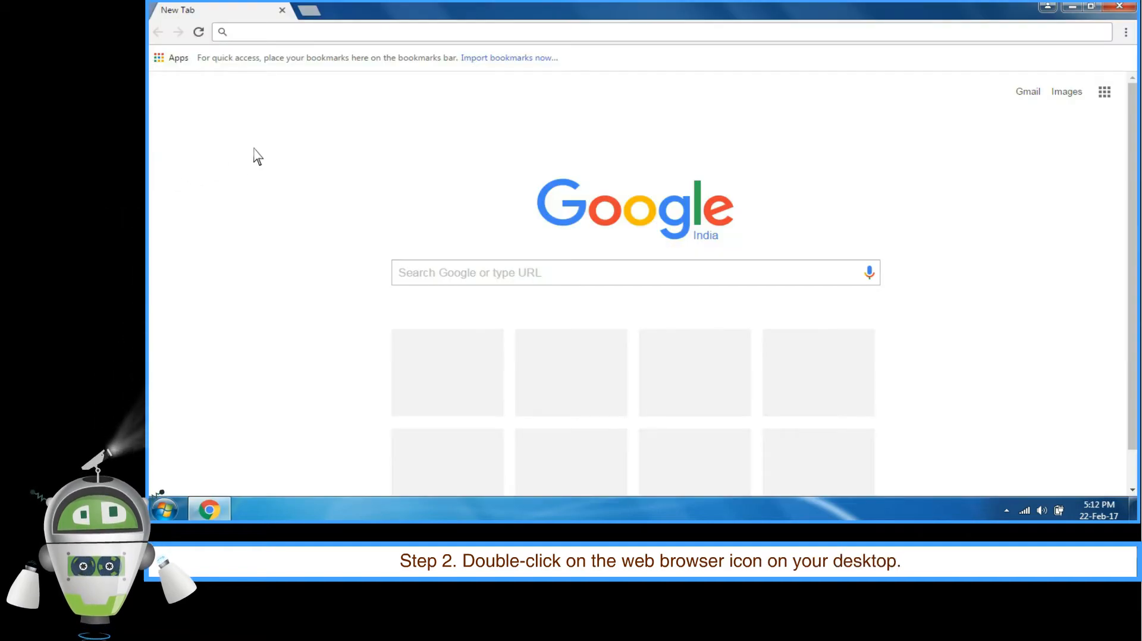
pyautogui.click(328, 32)
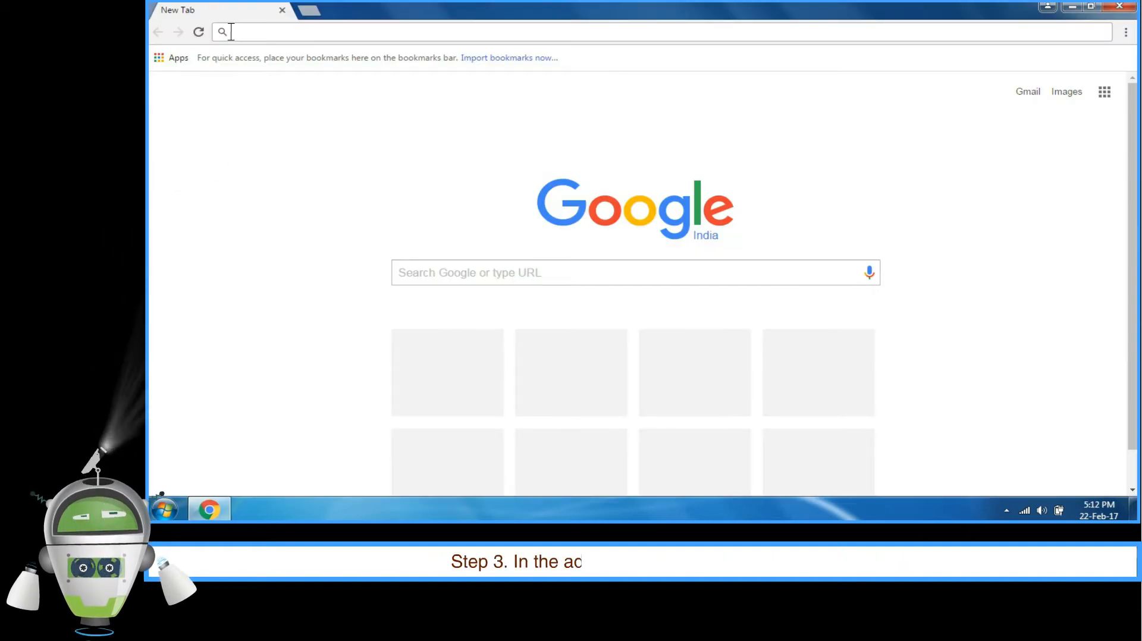
pyautogui.write('www.')
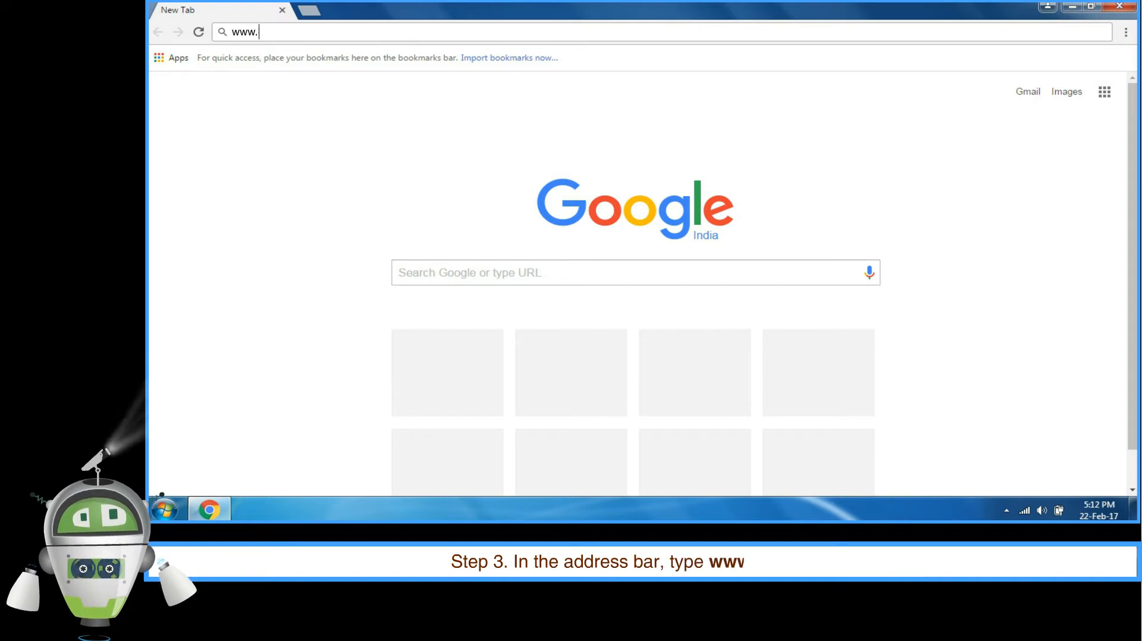
pyautogui.write('gmail.com.')
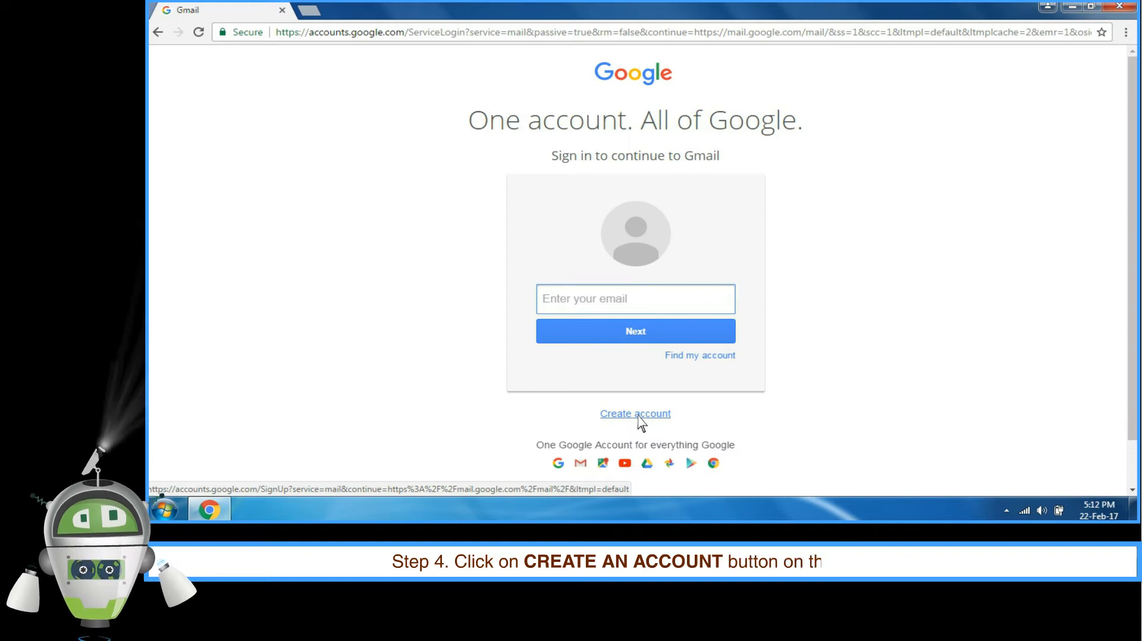
# Step: Open the 'Create your Google Account' sign-up form
pyautogui.click(636, 413)
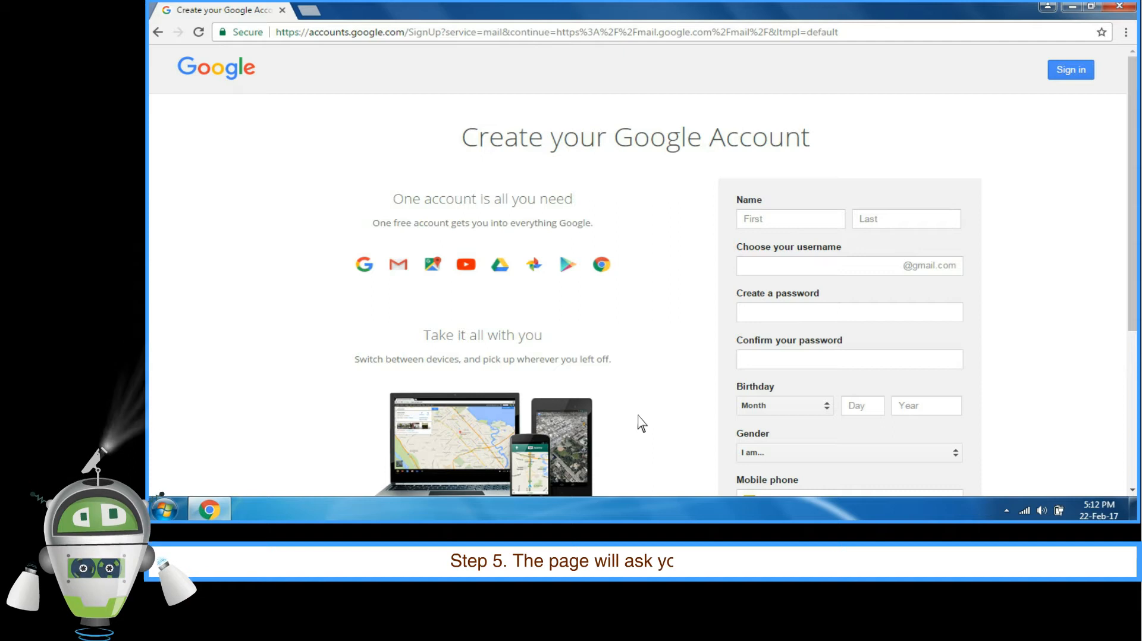
pyautogui.moveTo(676, 355)
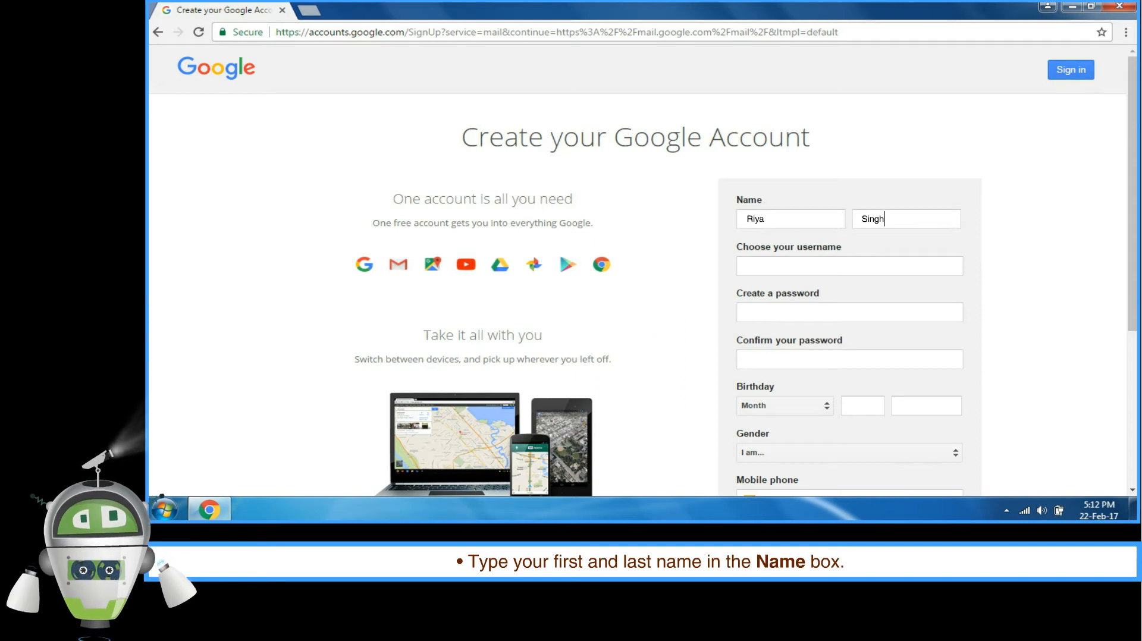
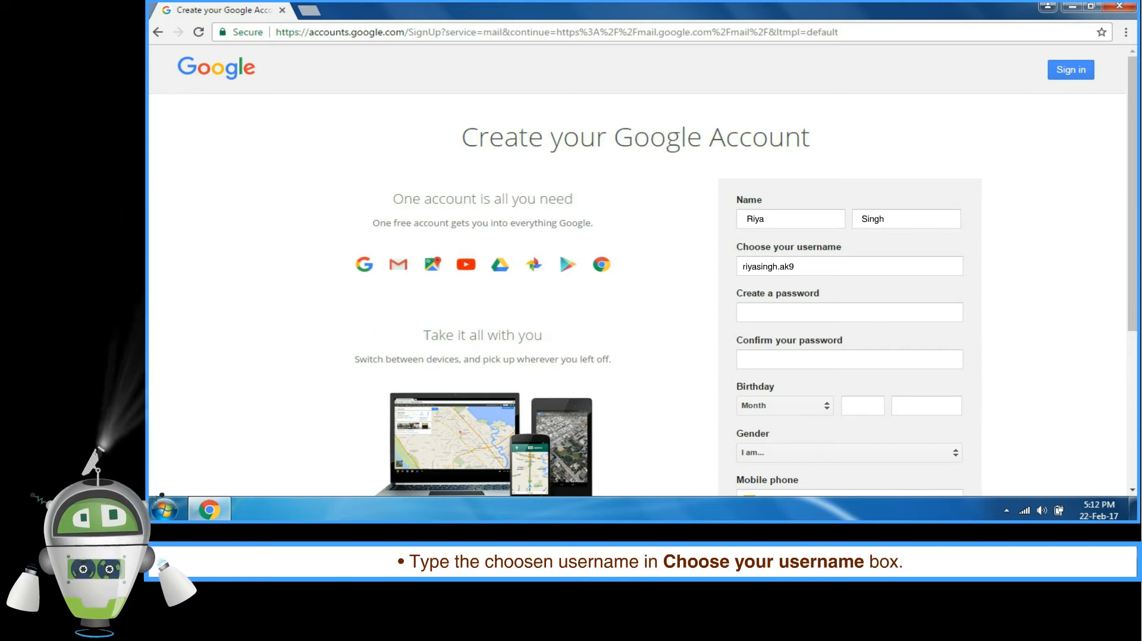
# Step: Enter username 'riy...' and the password with its confirmation
pyautogui.write('••••')
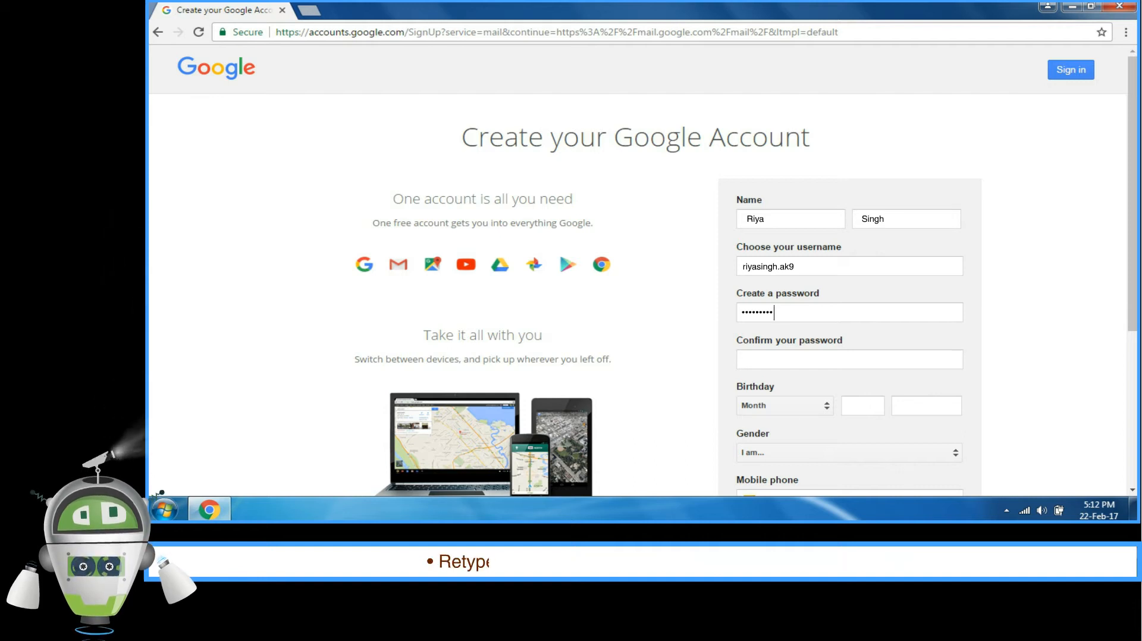
pyautogui.write('••••••••••')
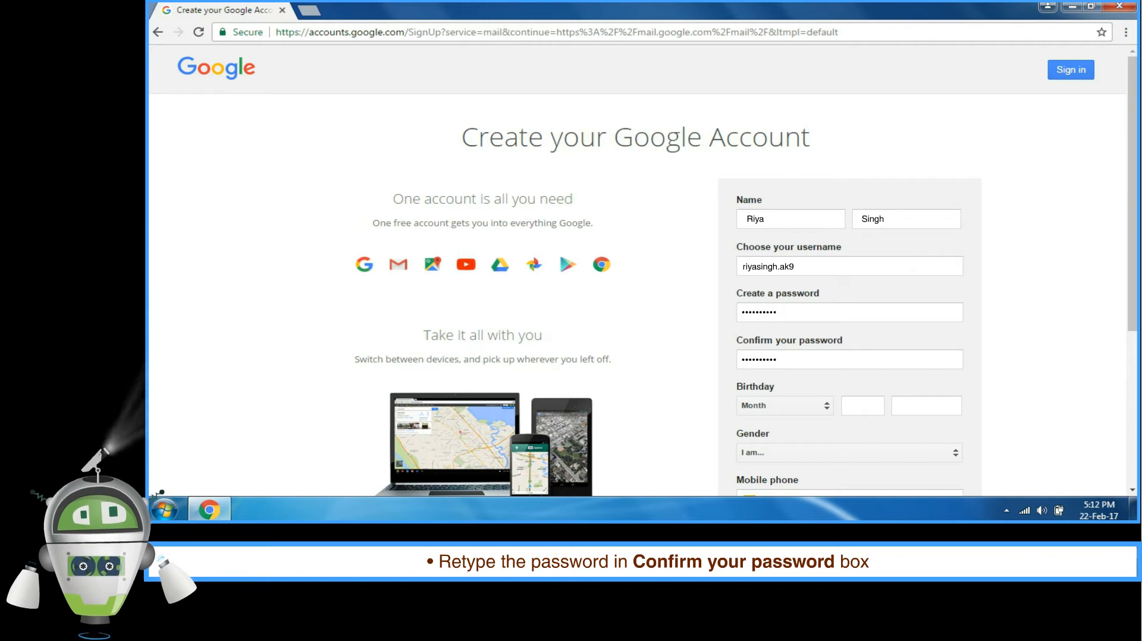
# Step: Set birth month July and choose Female as gender
pyautogui.click(784, 406)
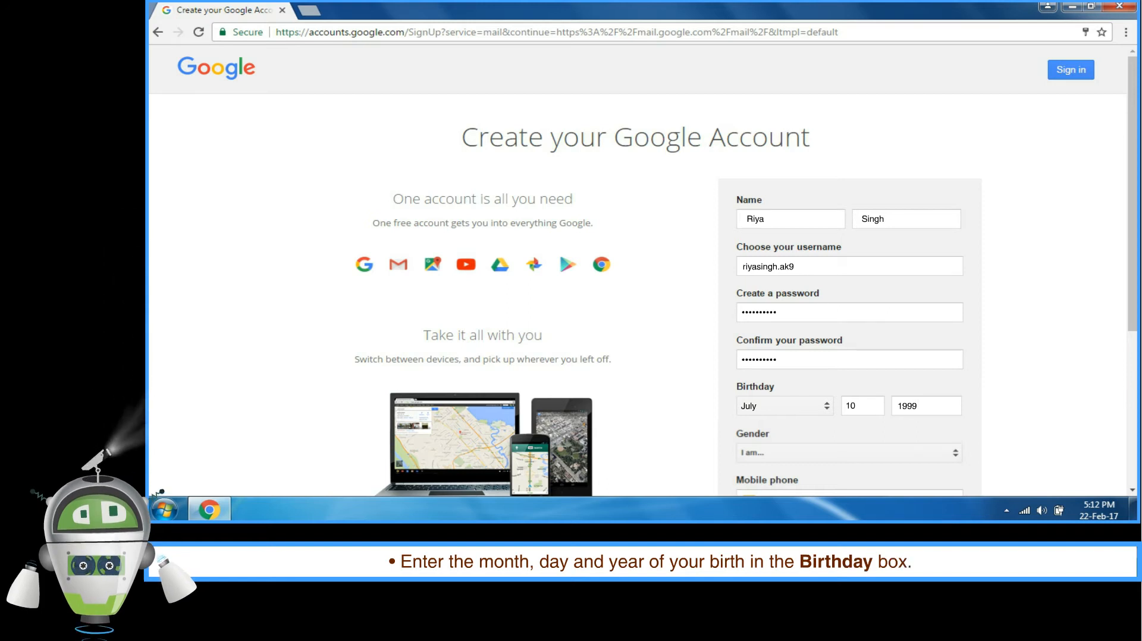
pyautogui.click(848, 453)
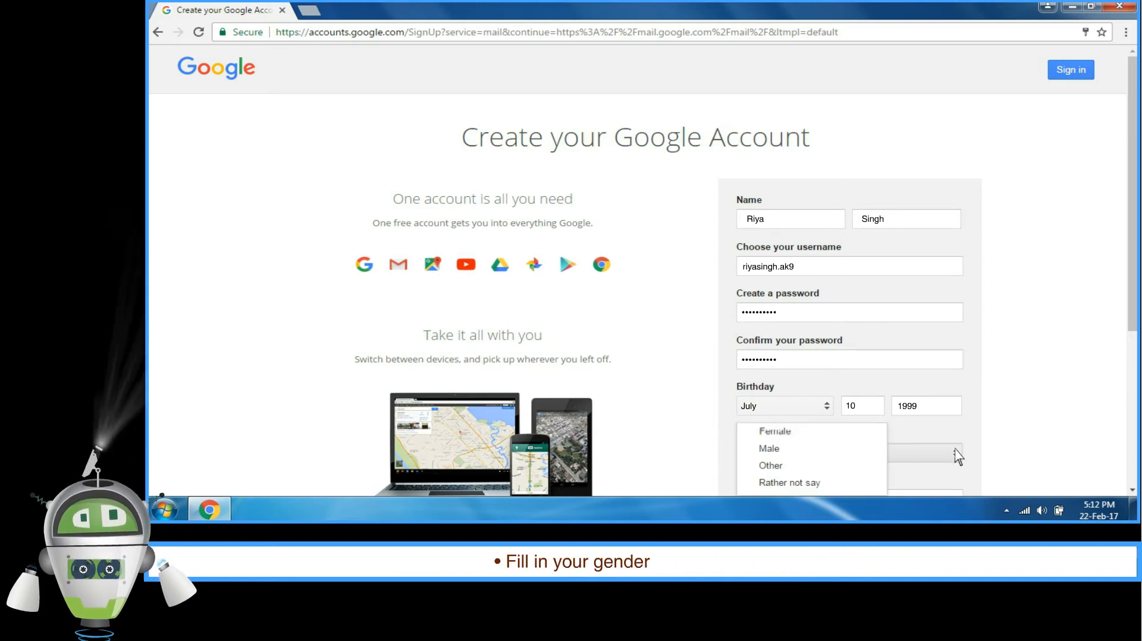
pyautogui.click(774, 431)
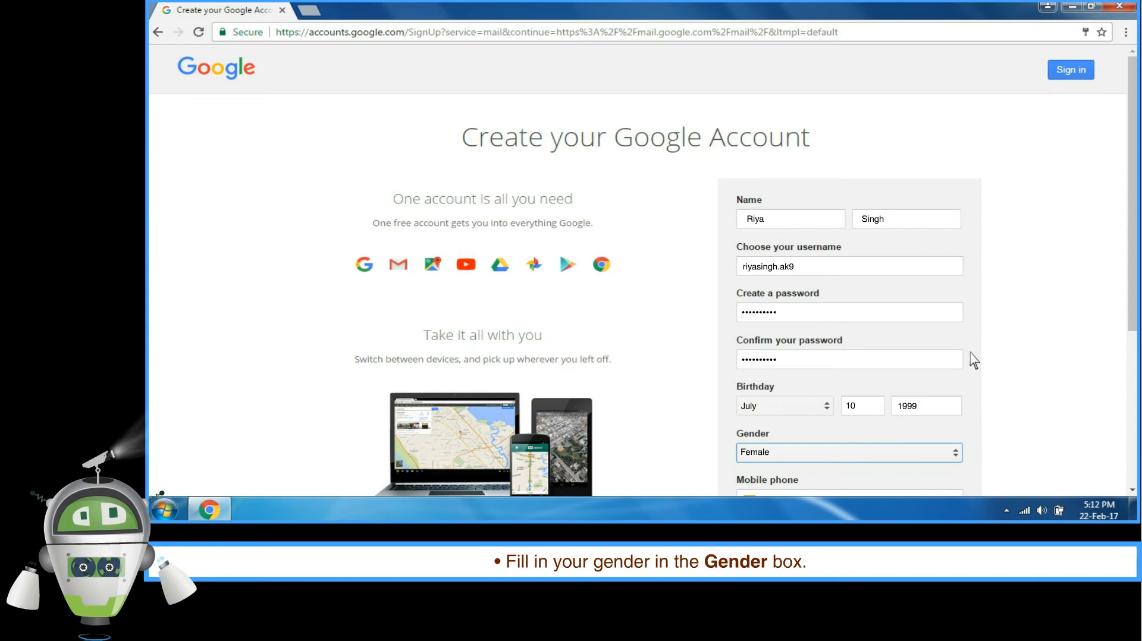
pyautogui.scroll(-3)
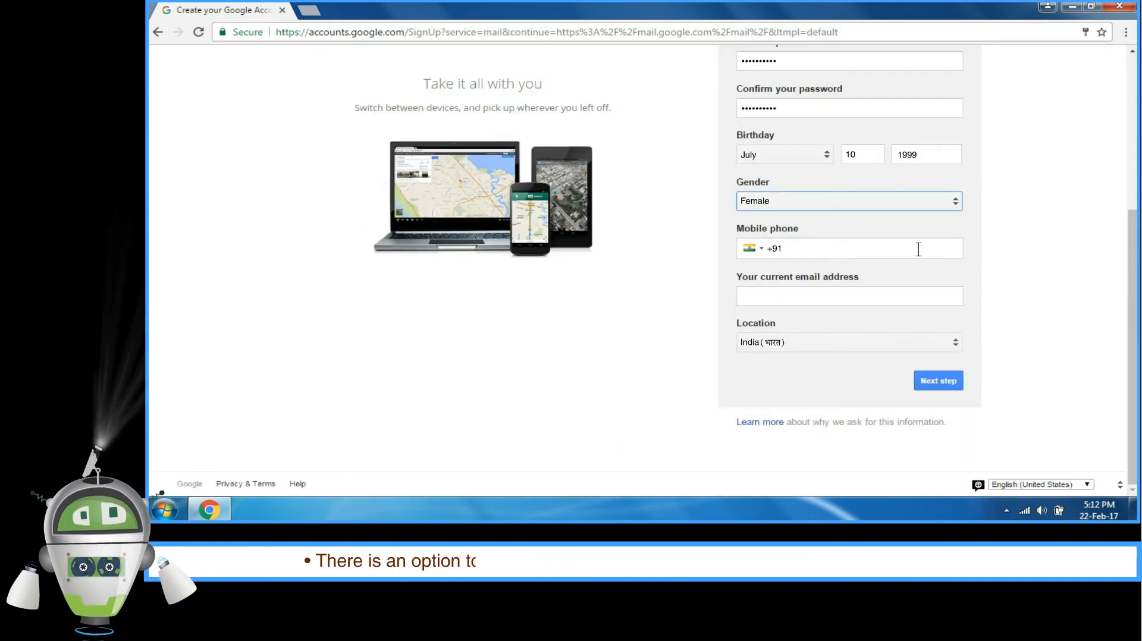
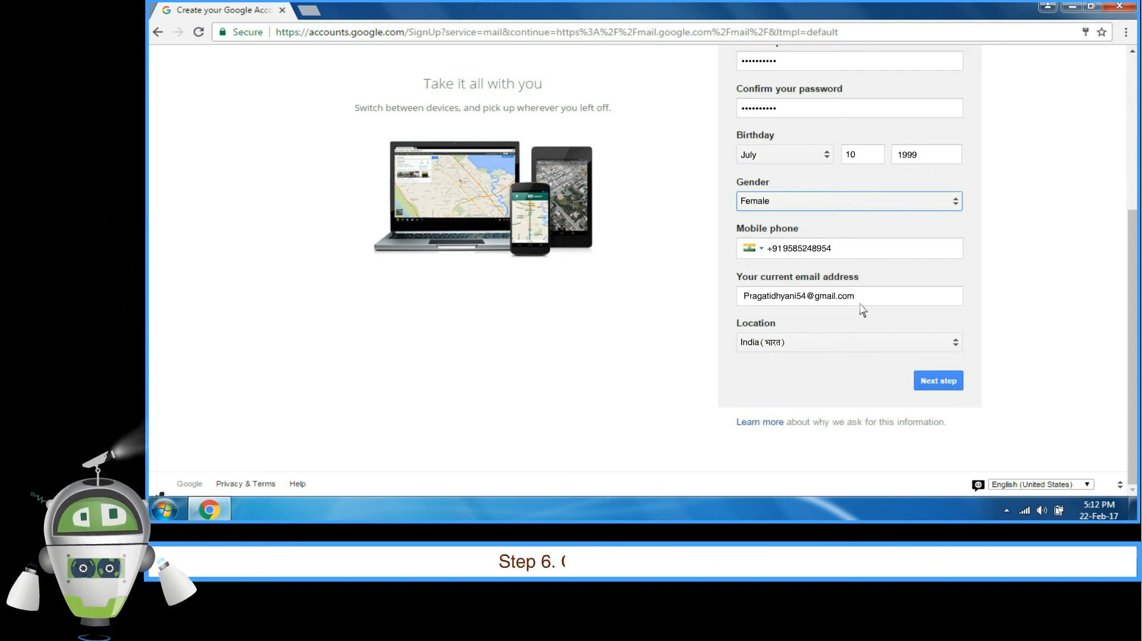
pyautogui.click(937, 380)
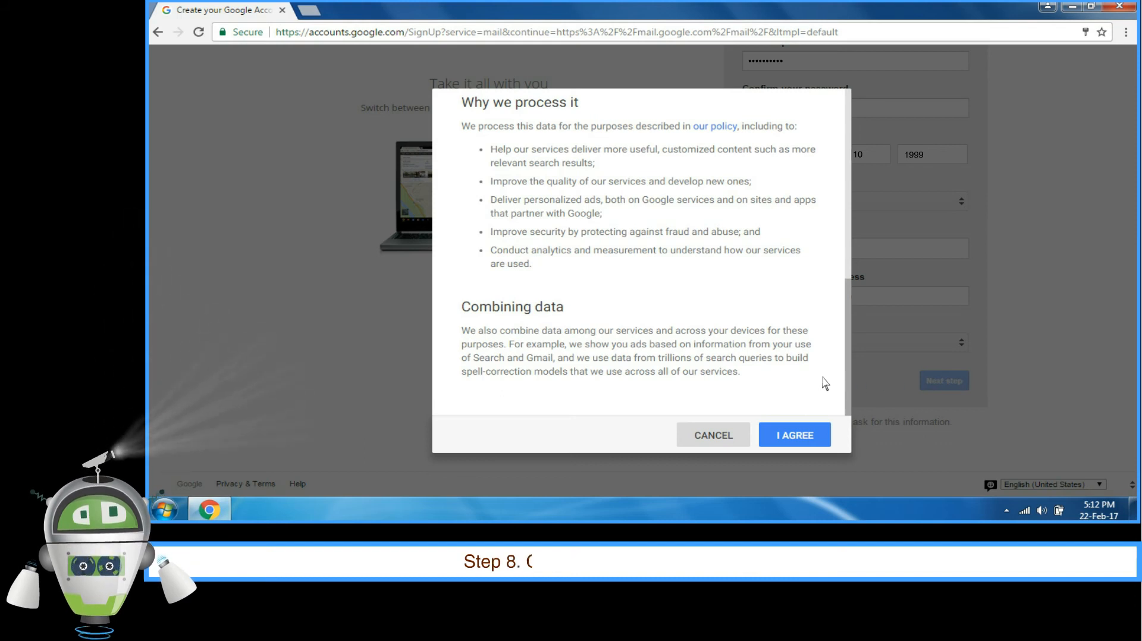
pyautogui.moveTo(811, 408)
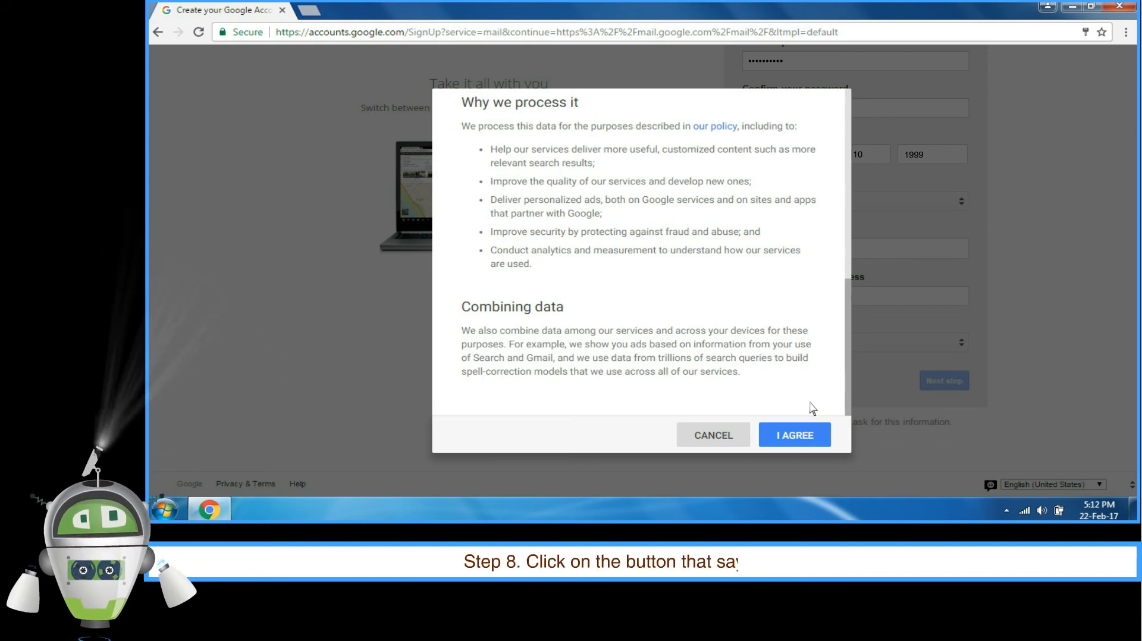
pyautogui.click(793, 435)
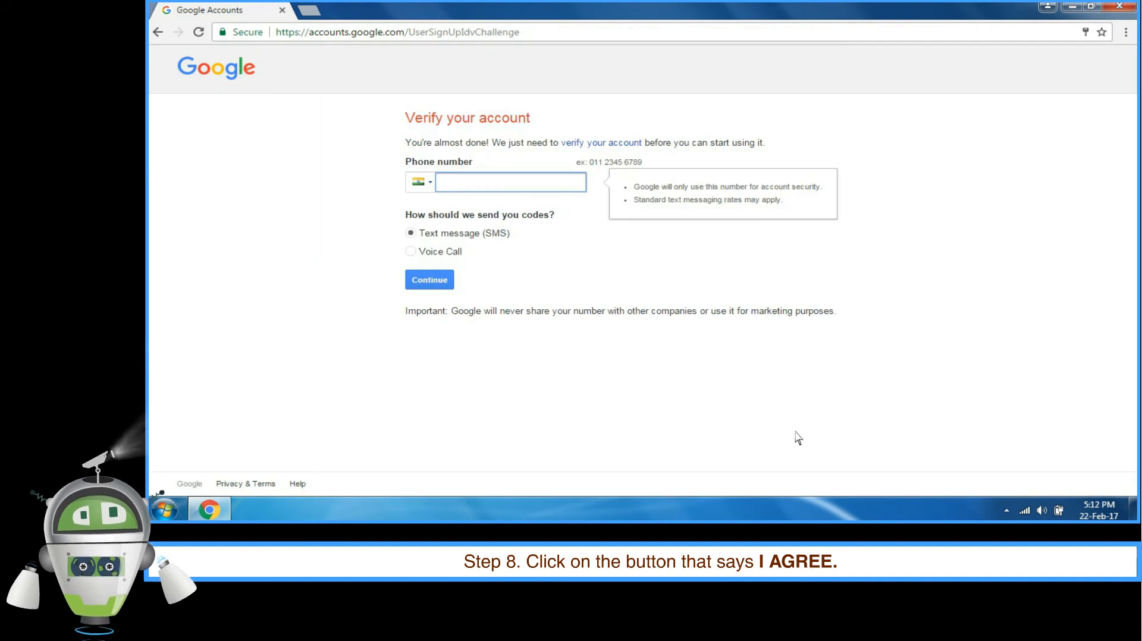
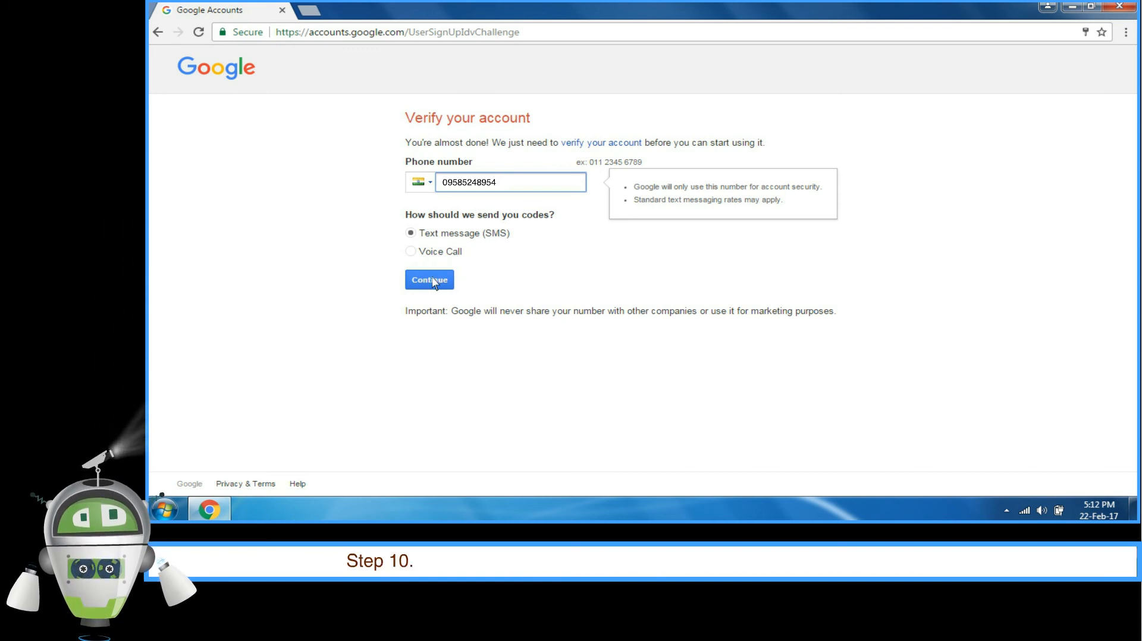
# Step: Submit the phone number for SMS verification
pyautogui.click(428, 280)
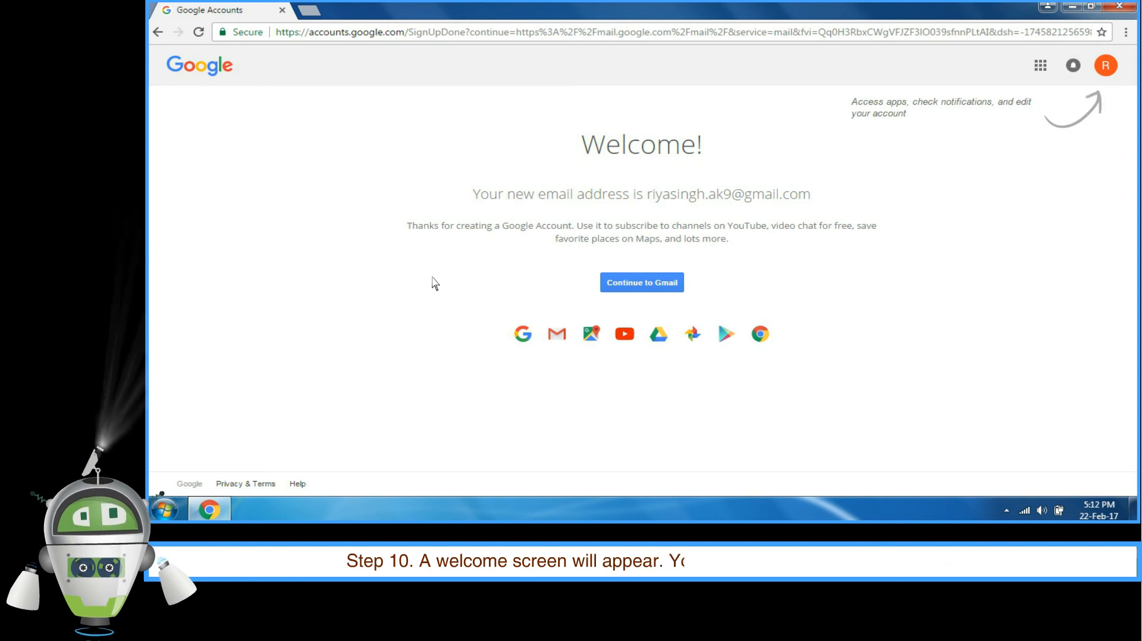